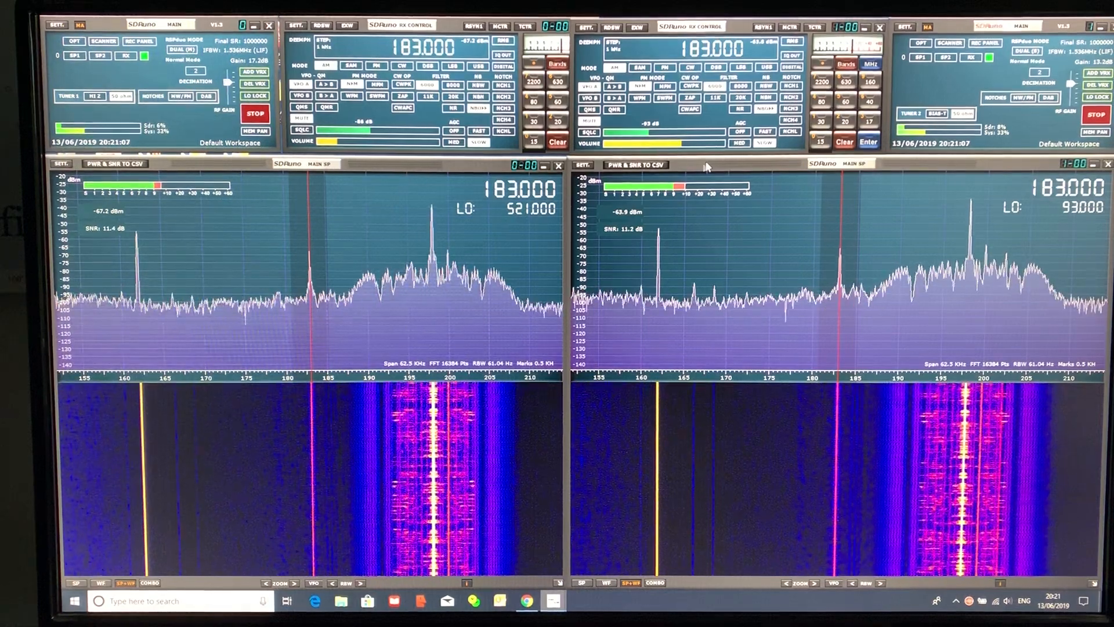
mouse_move(696, 169)
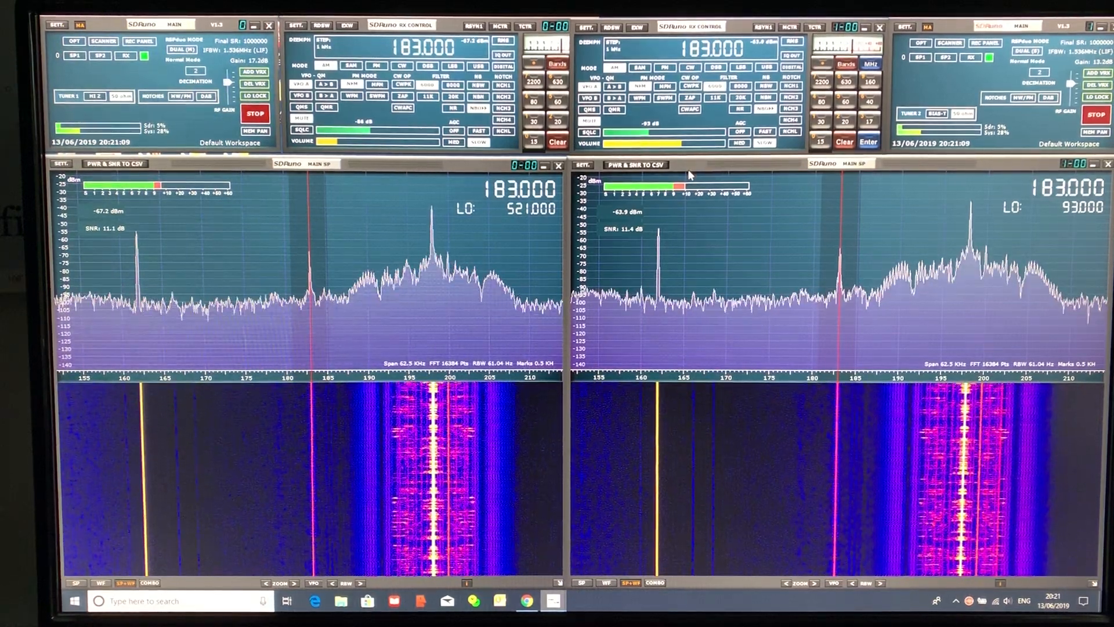